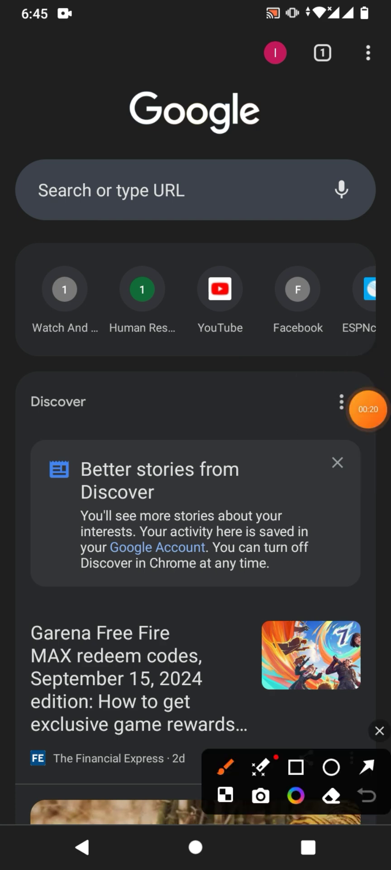
- Reach the Google account settings via the profile avatar and choose 'Sign out and turn off sync'
{"action": "left_click", "coordinate": [367, 768]}
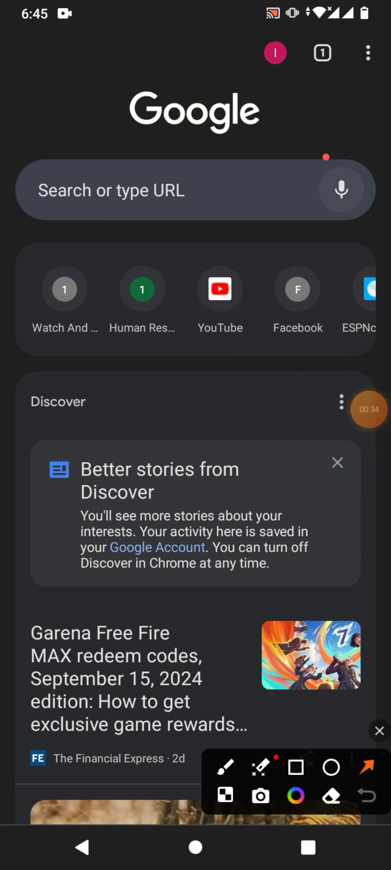
{"action": "left_click_drag", "start_coordinate": [333, 161], "coordinate": [283, 61]}
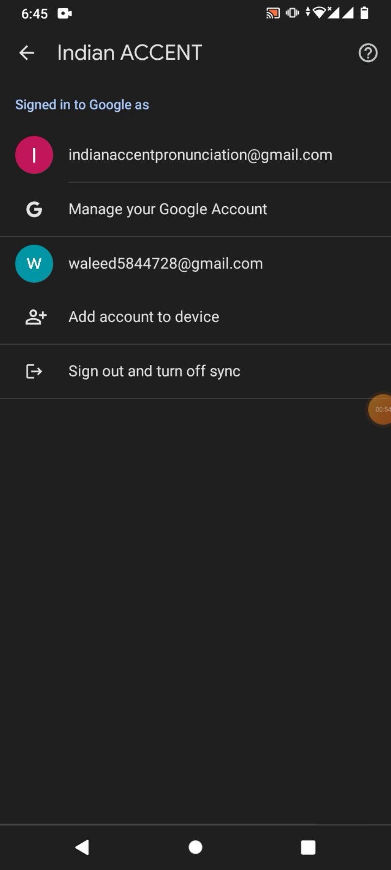
{"action": "left_click", "coordinate": [371, 410]}
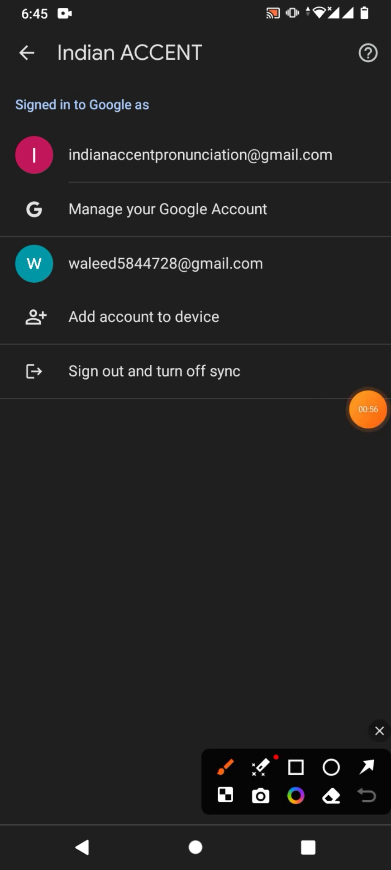
{"action": "left_click", "coordinate": [367, 766]}
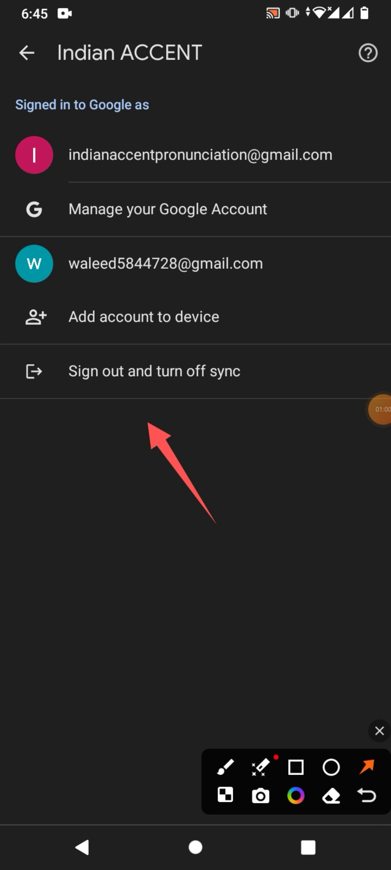
{"action": "left_click", "coordinate": [155, 372]}
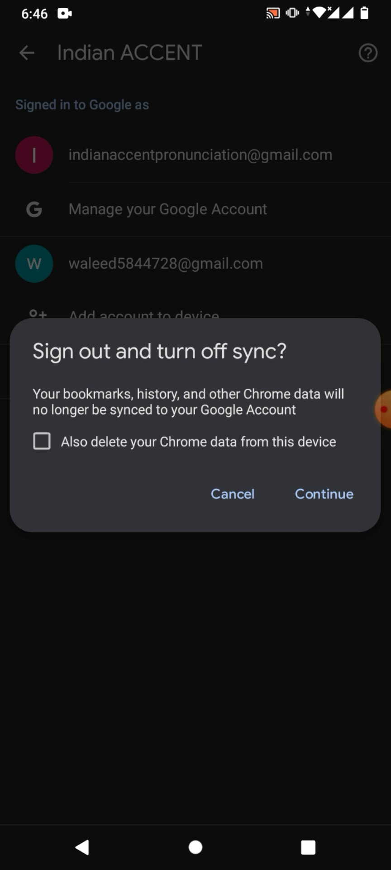
- Confirm signing out of the Google account and turning off sync
{"action": "left_click", "coordinate": [324, 494]}
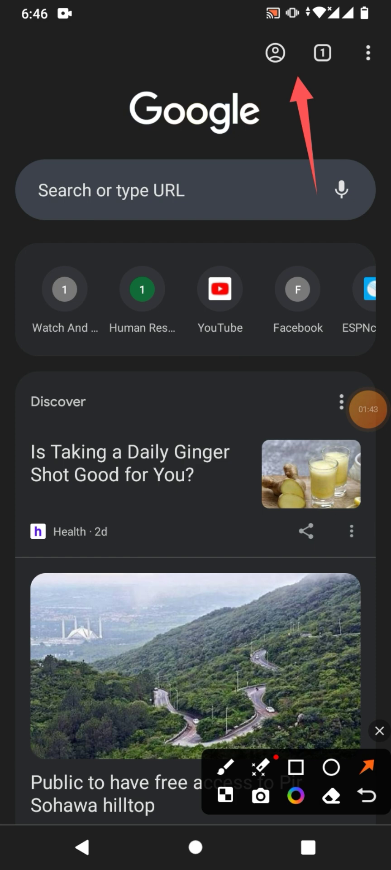
- Return to the new tab page, now showing the generic signed-out profile icon
{"action": "left_click", "coordinate": [377, 730]}
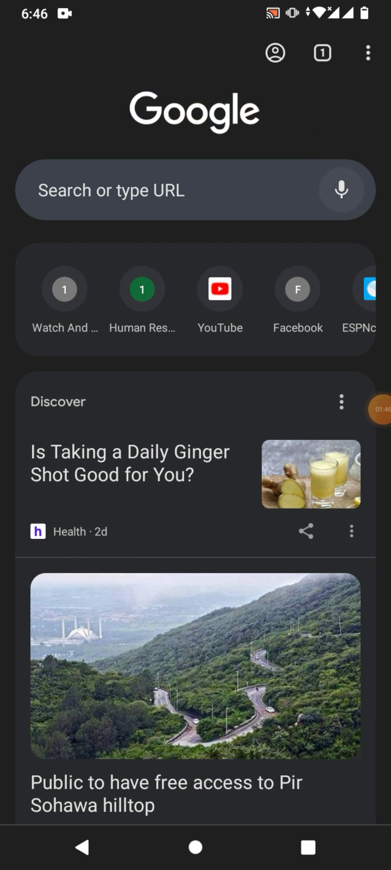